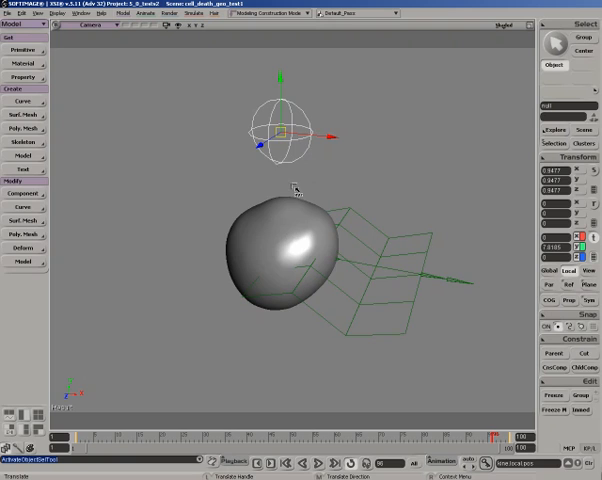
mouse_move(278, 172)
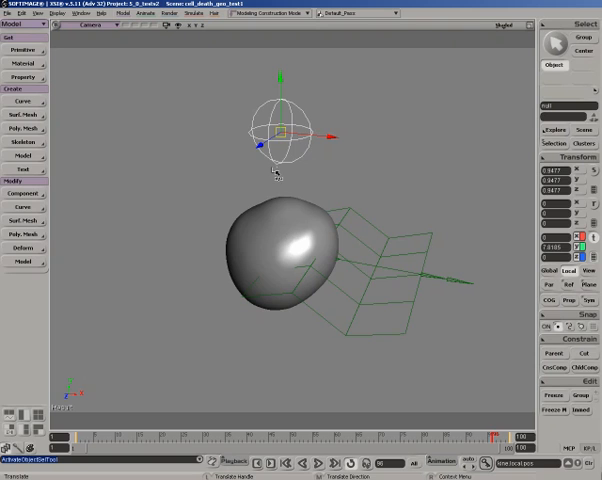
mouse_move(288, 196)
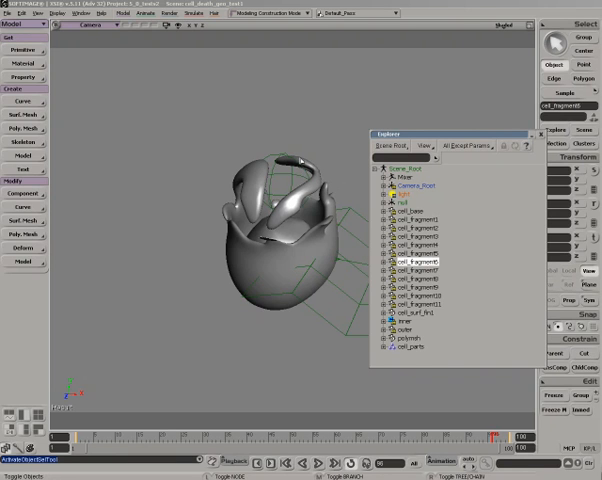
Select the cracked sphere's cell fragment mesh in the Explorer, then its controlling null
click(404, 312)
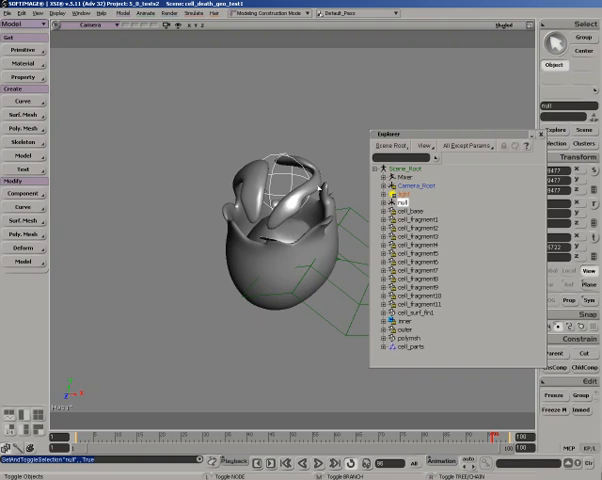
click(410, 312)
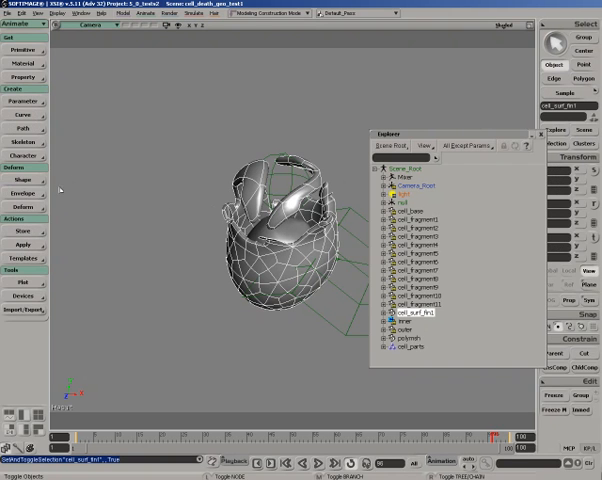
click(12, 180)
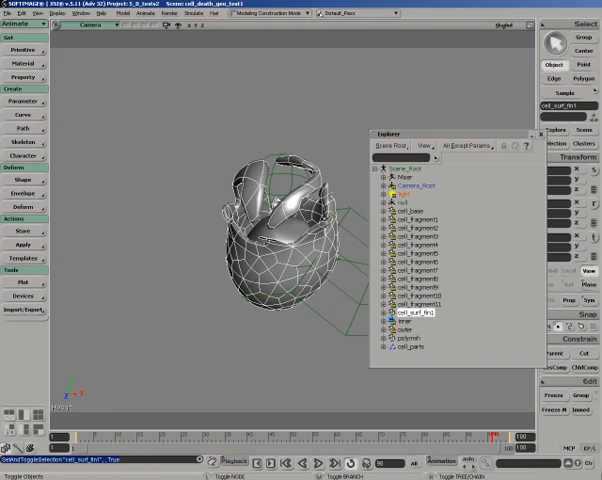
mouse_move(200, 212)
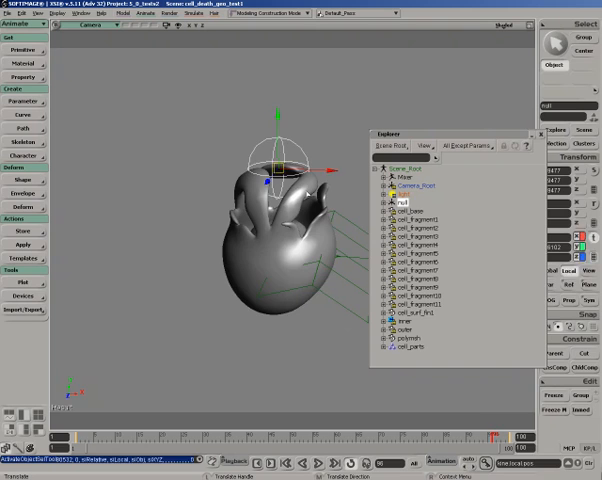
Expand the sphere's Explorer node and bring up its merge operator's weight and shape blending settings
click(404, 316)
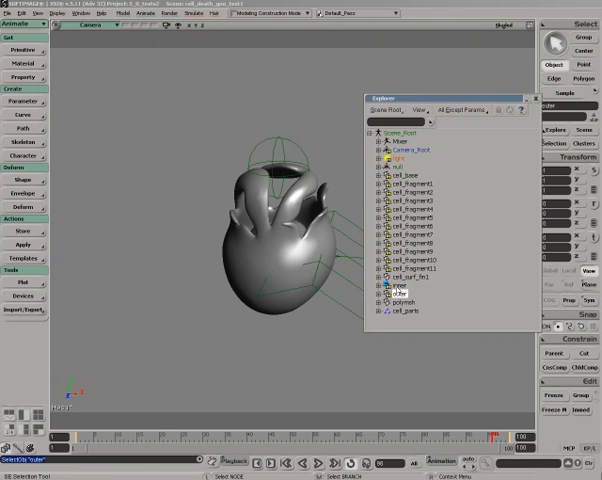
click(384, 284)
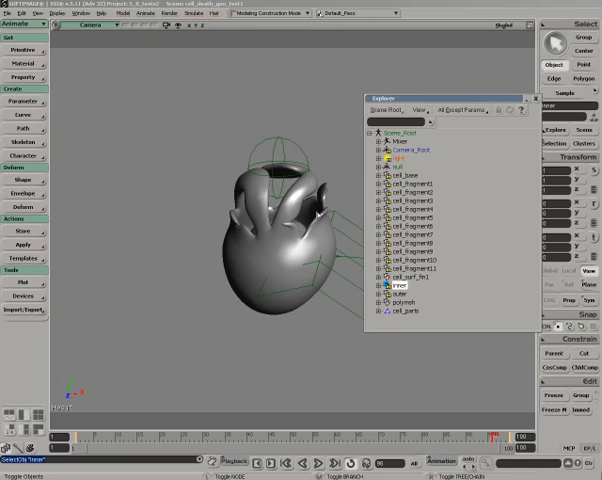
click(376, 260)
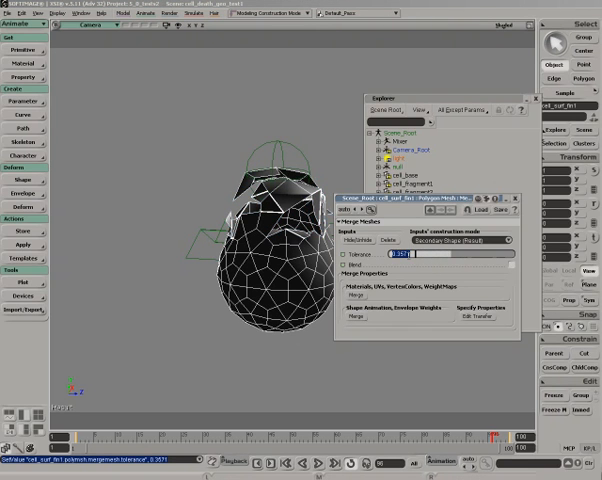
Set the operator's blend value to 0.5 and confirm it
text(0.5)
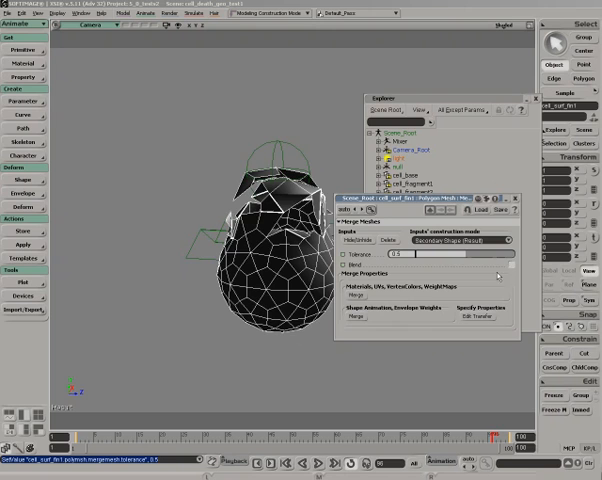
click(350, 264)
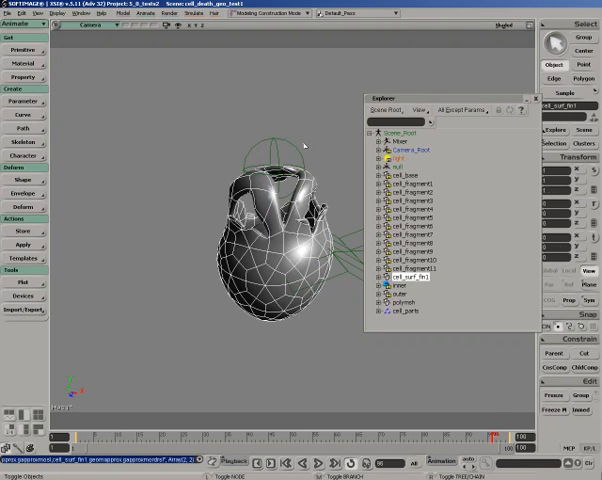
Move to a later frame so the shell pieces spread apart, and select the driving null
click(394, 166)
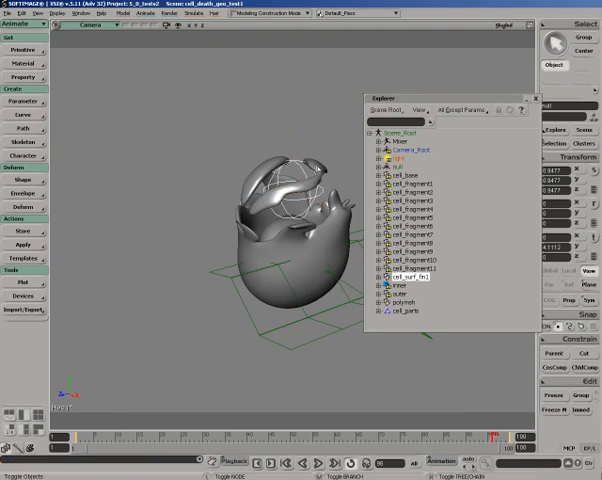
click(396, 278)
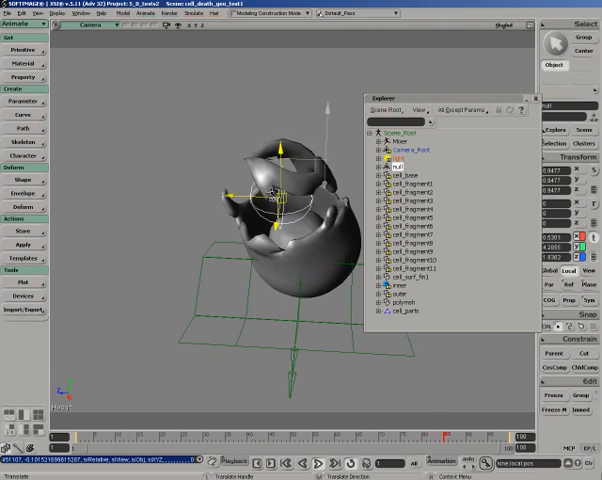
Drag the null so the fragments peel upward, then load the sculpted head demo scene
drag(280, 204, 320, 160)
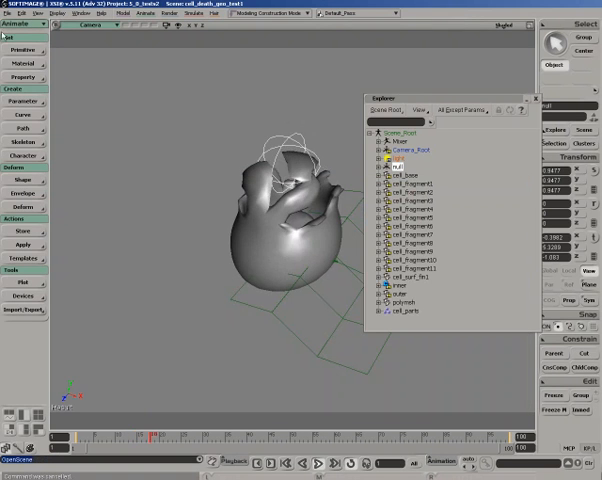
click(16, 14)
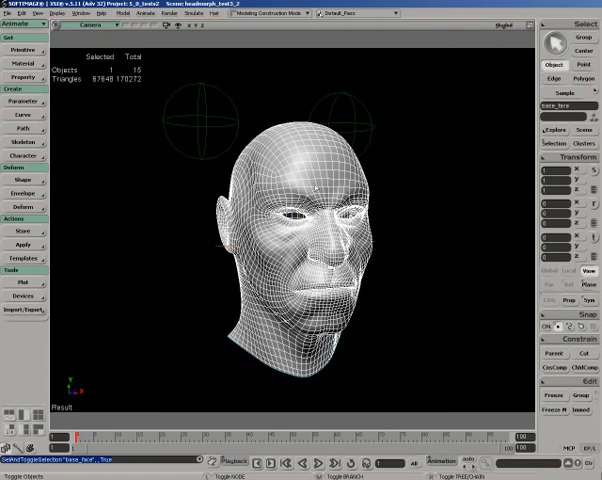
mouse_move(226, 384)
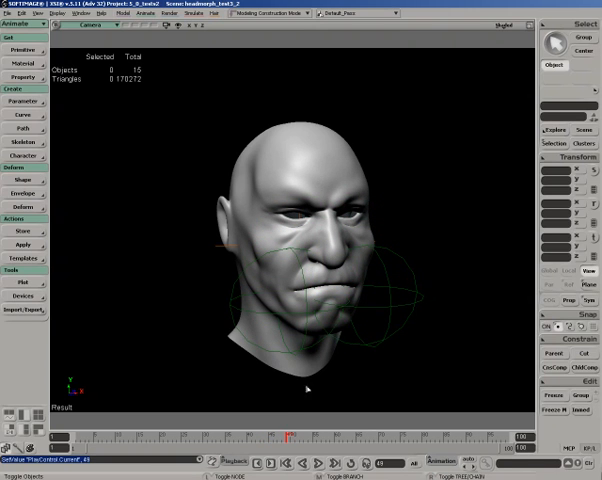
mouse_move(292, 200)
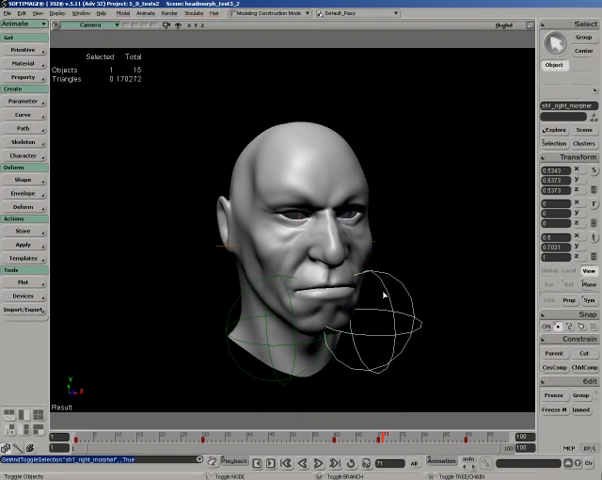
Play the timeline so the null's motion wipes the sculpted shapes across the head
click(20, 180)
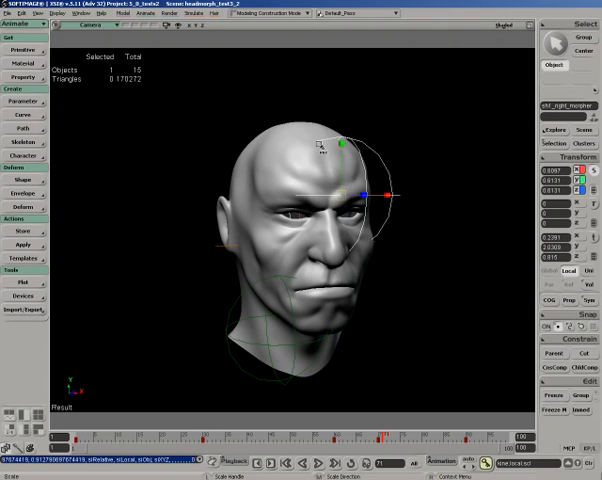
mouse_move(358, 136)
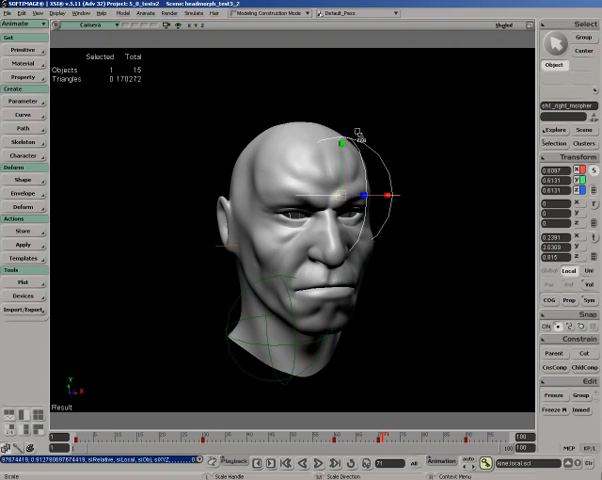
mouse_move(300, 170)
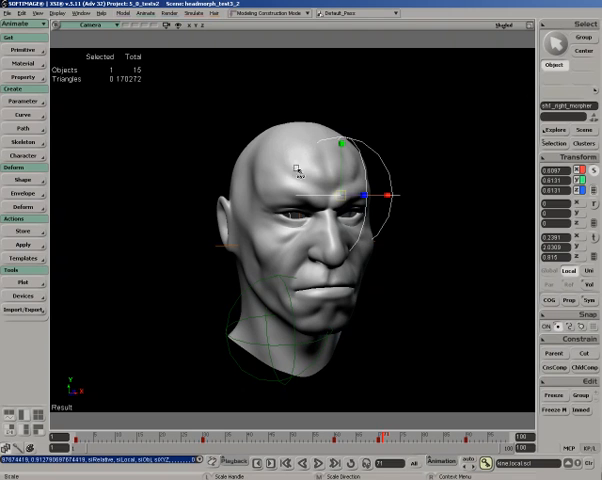
mouse_move(398, 118)
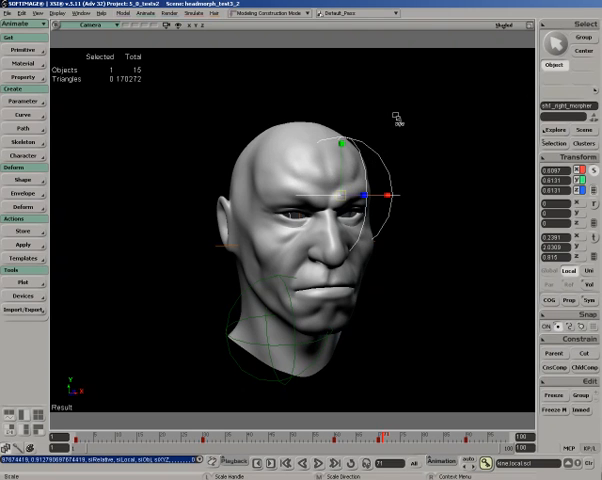
mouse_move(344, 196)
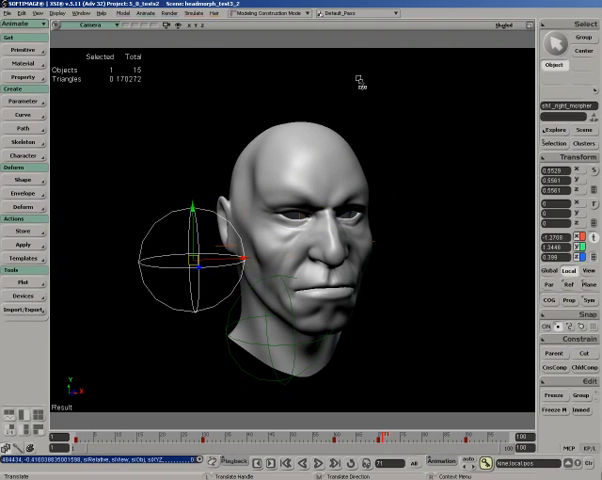
mouse_move(202, 272)
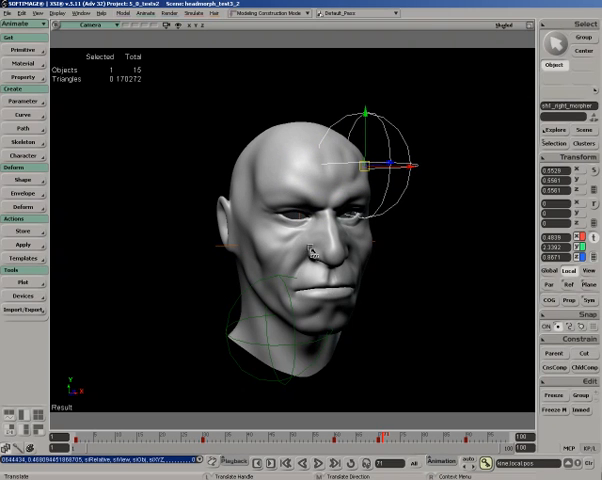
mouse_move(318, 190)
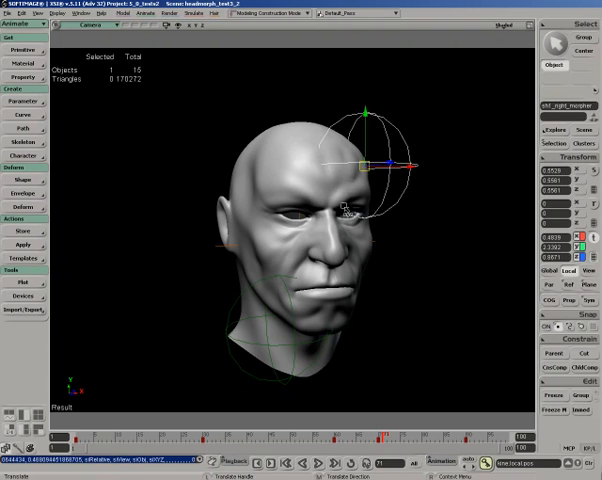
mouse_move(344, 240)
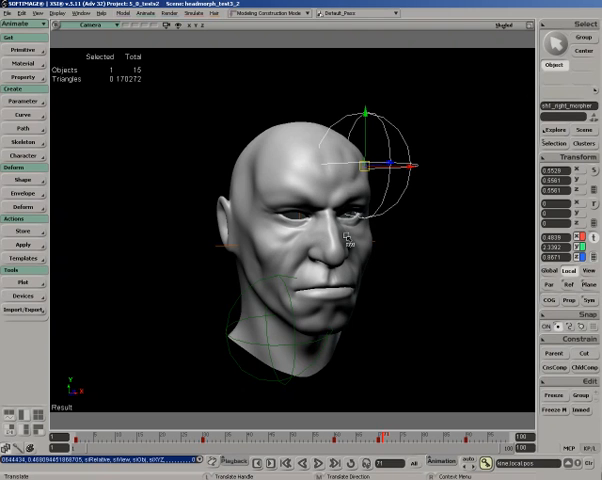